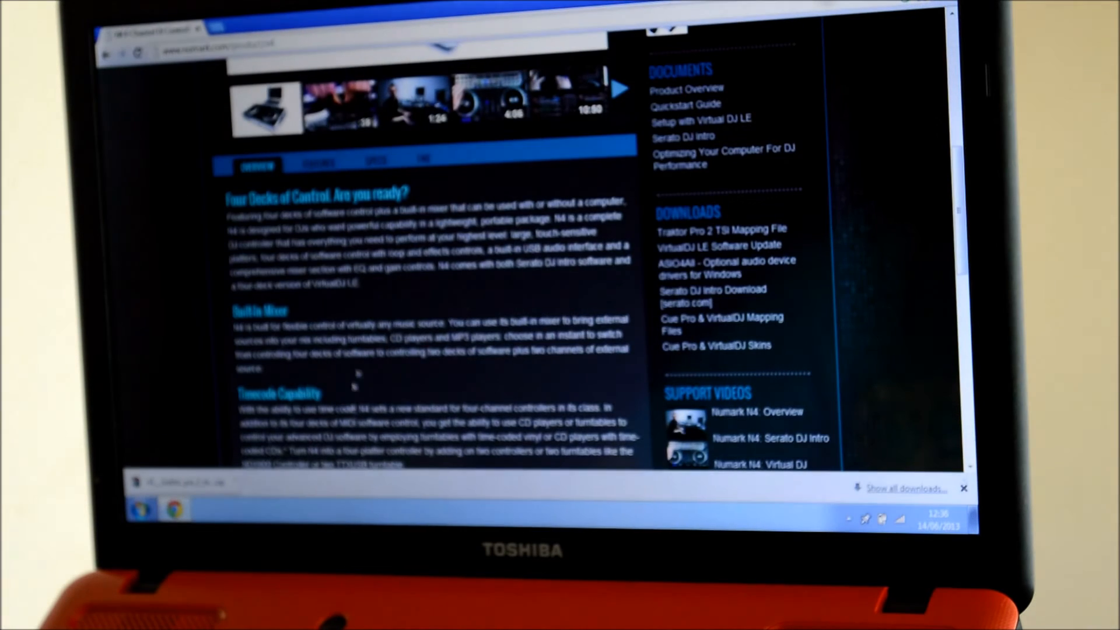
Step: Dismiss the WinRAR licence reminder and close the archive once the TSI file is on the desktop
scroll(up, 3)
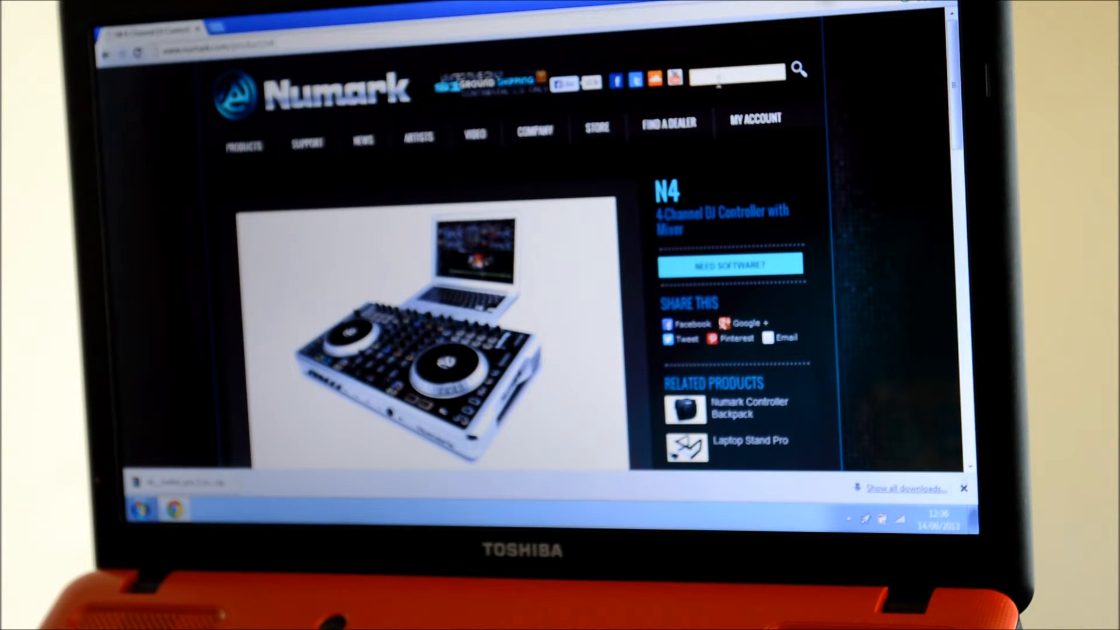
scroll(down, 3)
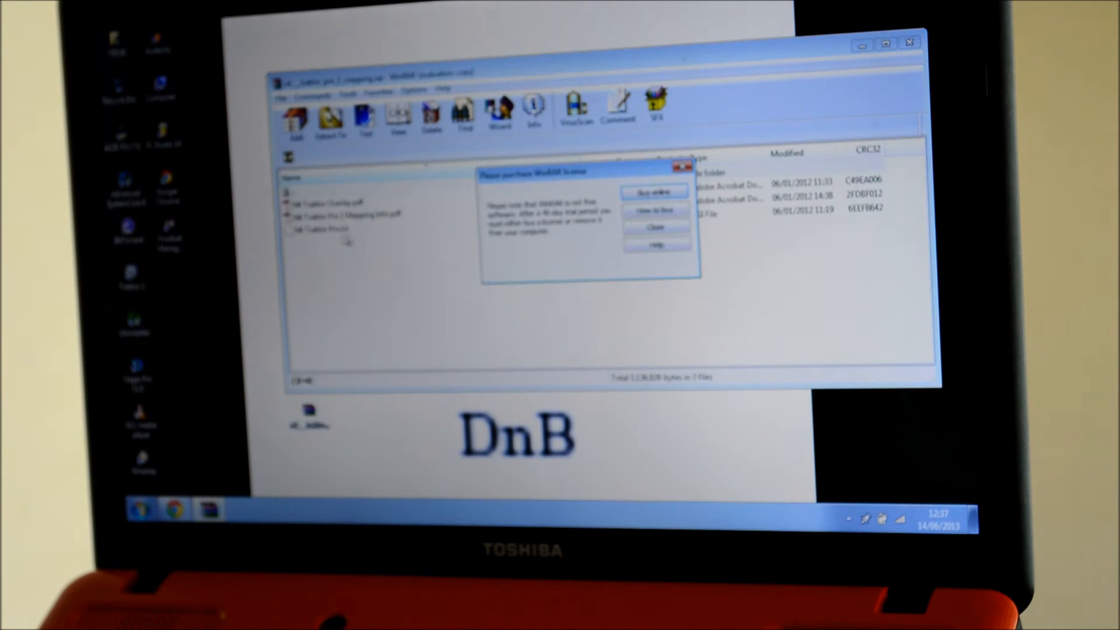
click(654, 227)
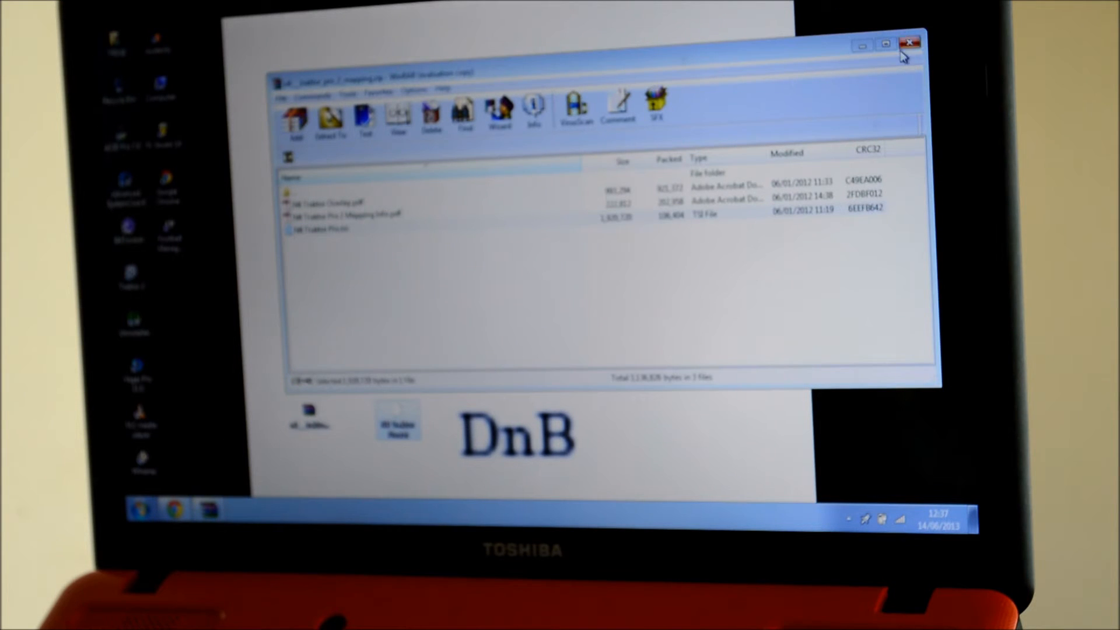
click(912, 43)
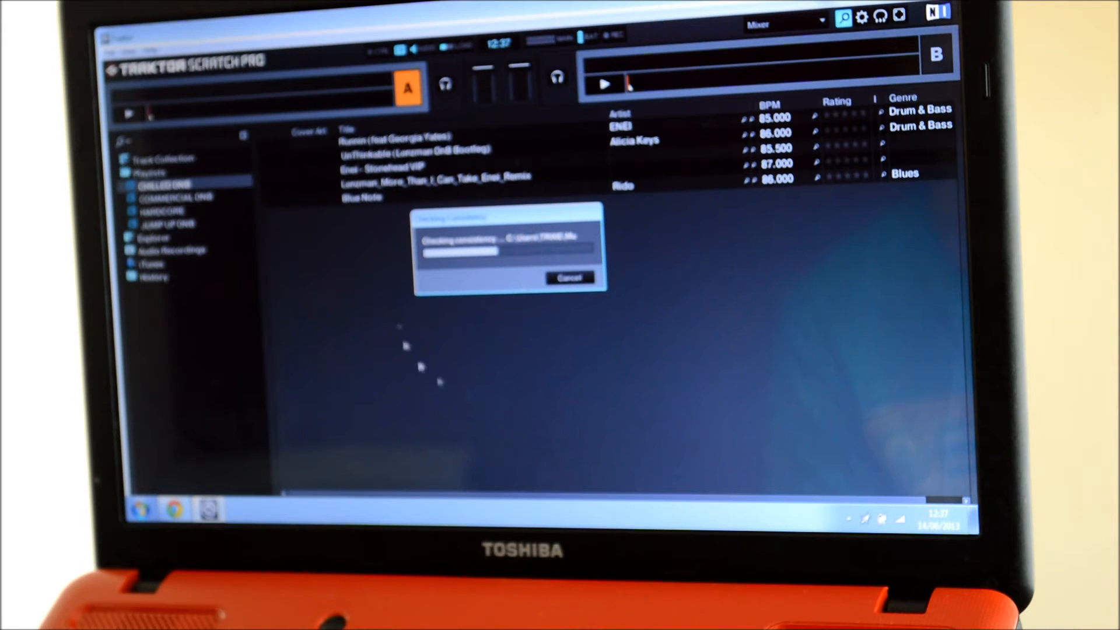
mouse_move(507, 368)
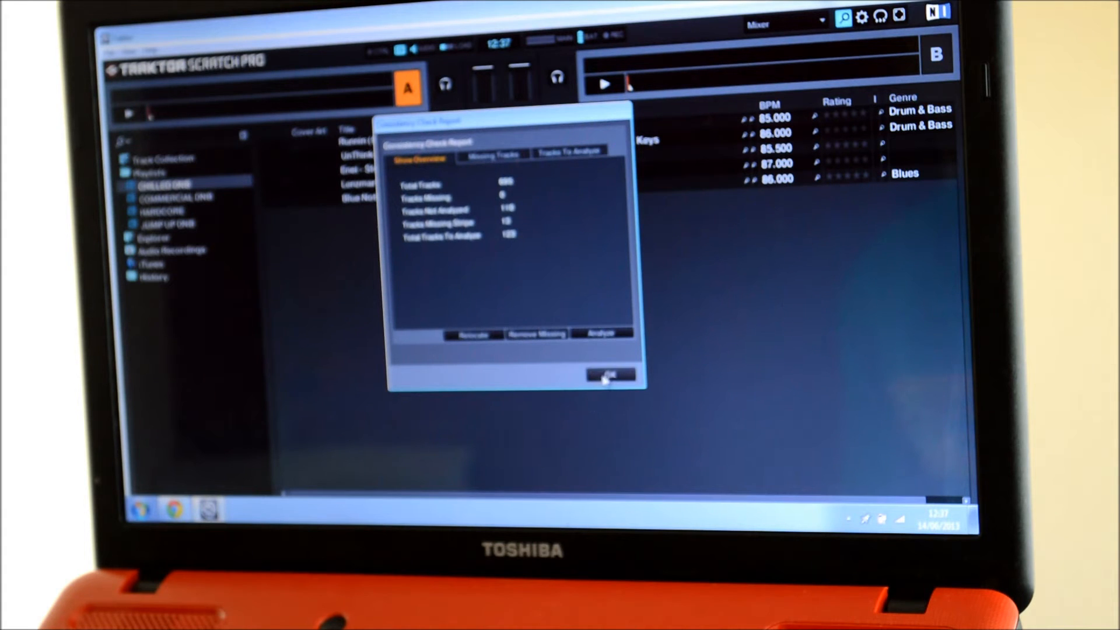
Step: Acknowledge the collection consistency check report with OK and bring up Preferences via the gear icon
click(608, 375)
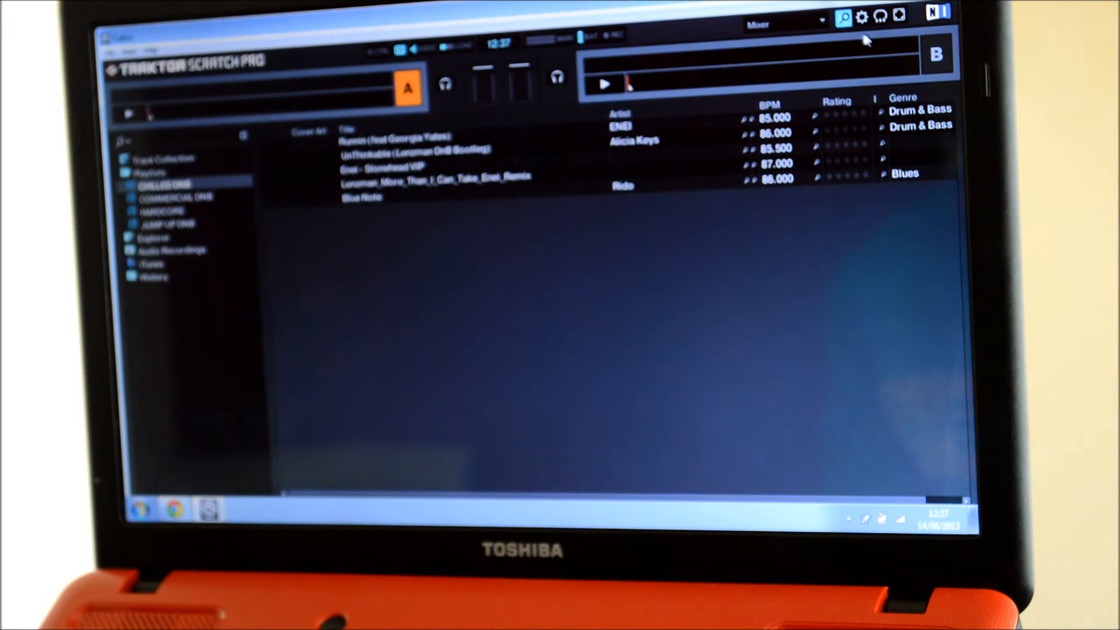
click(862, 16)
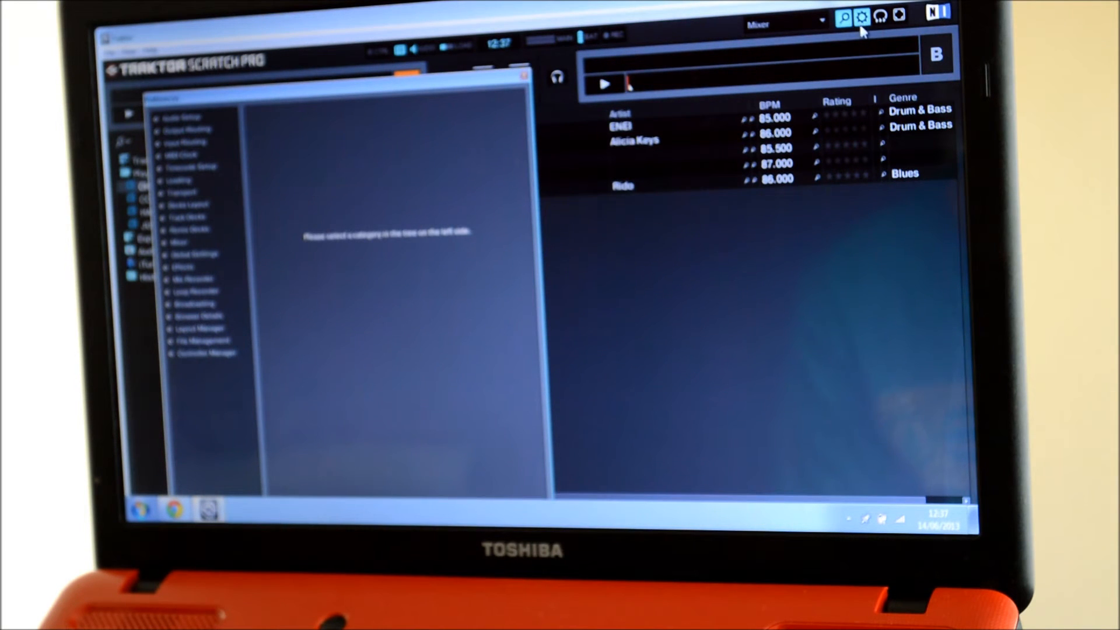
Step: In Audio Setup, choose N4 (WASAPI) as audio device and Realtek High Definition Audio (WASAPI) built-in
click(182, 114)
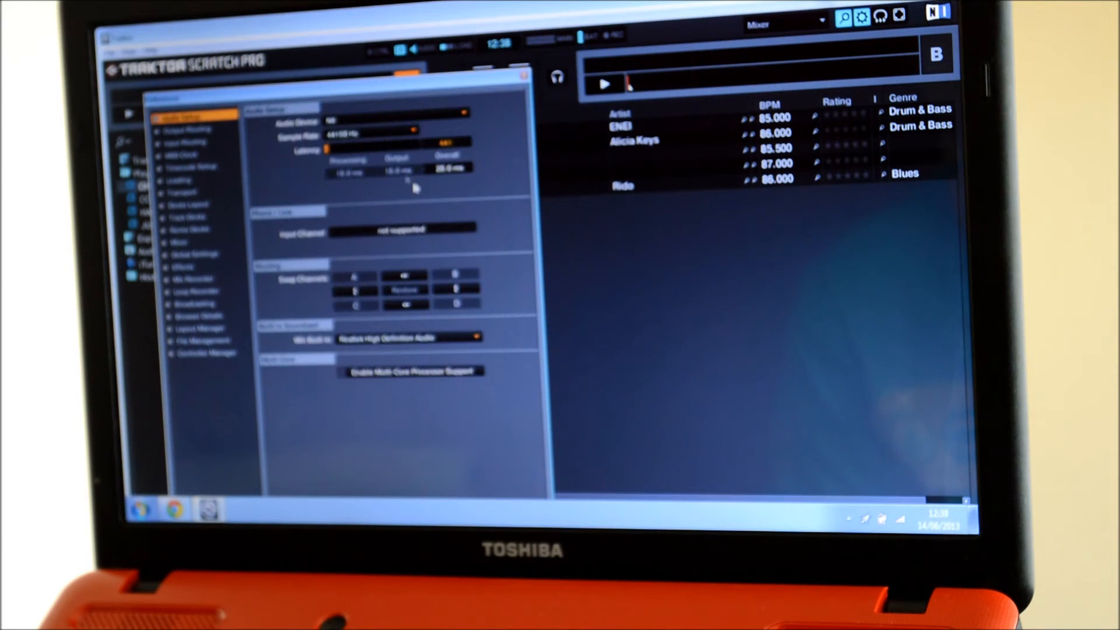
click(396, 119)
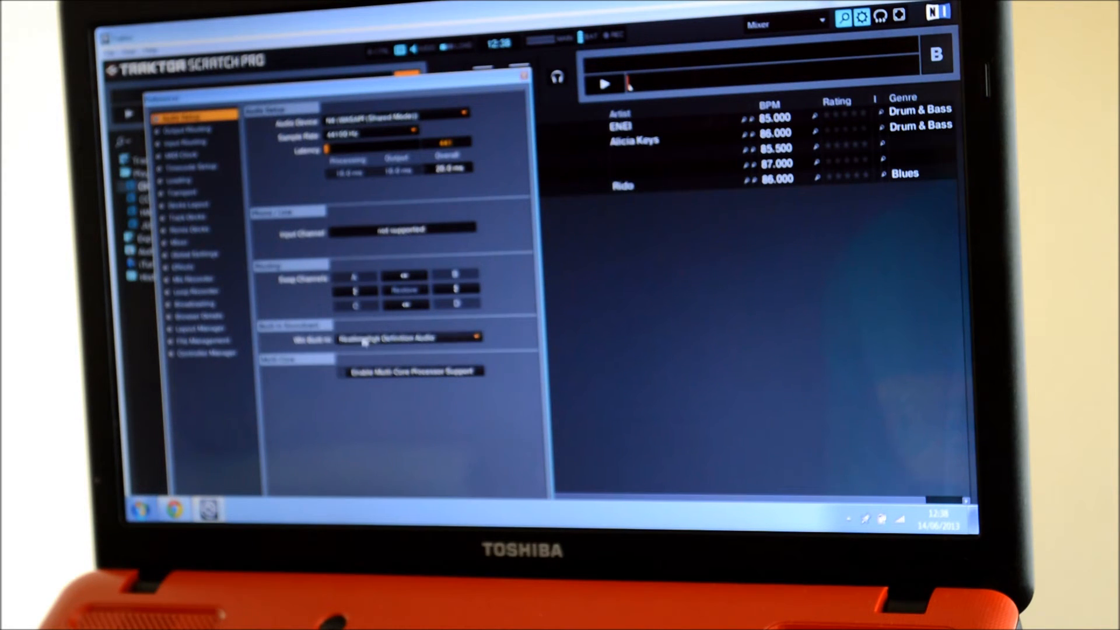
click(407, 337)
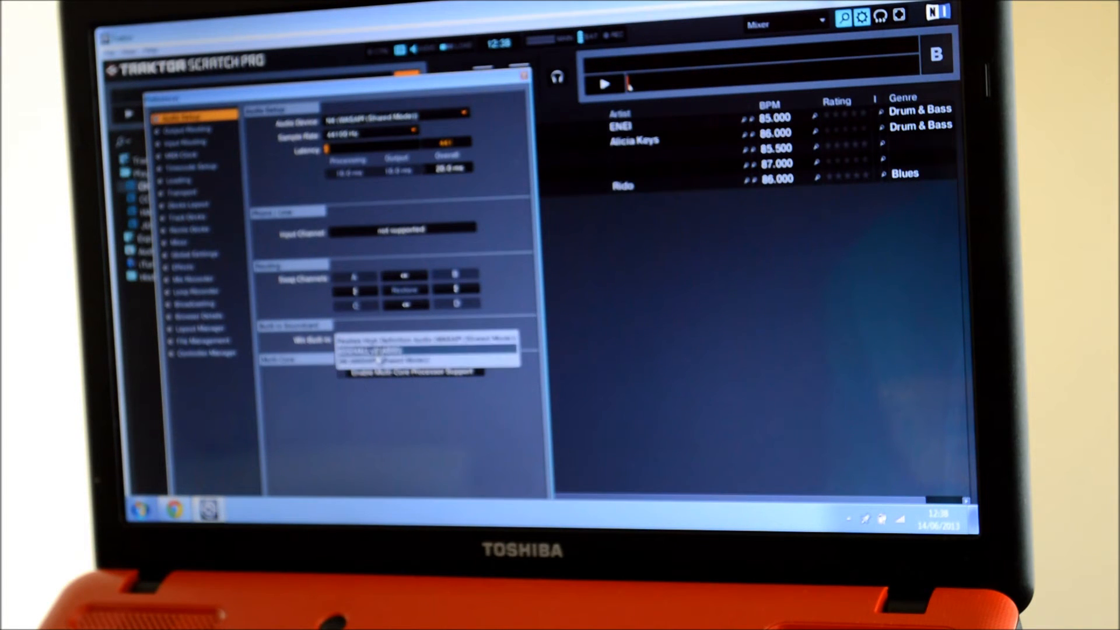
click(407, 336)
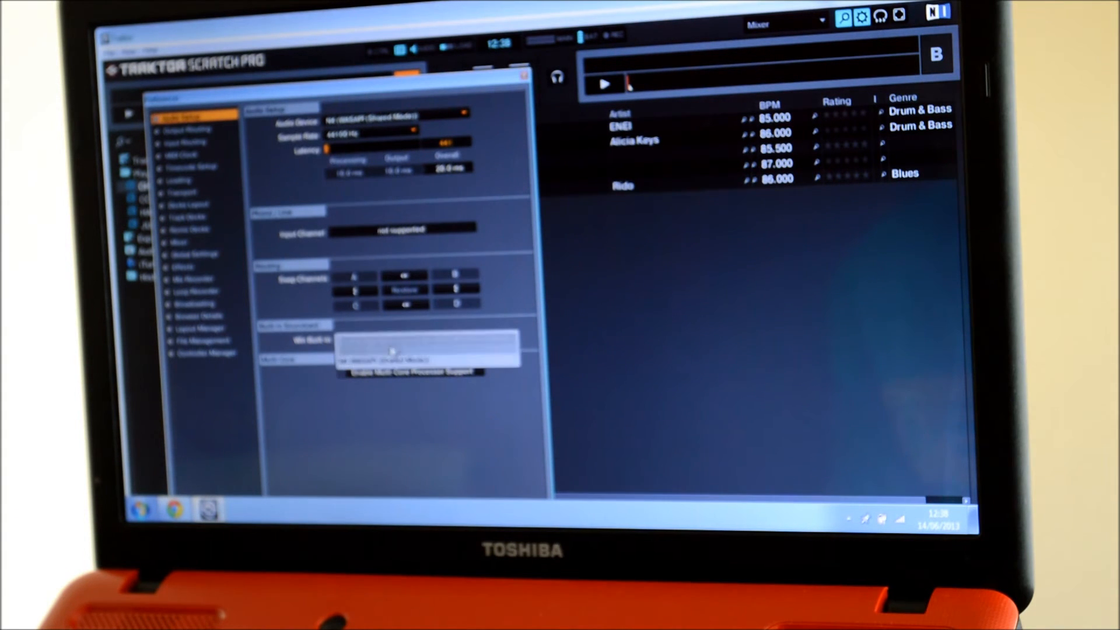
click(429, 350)
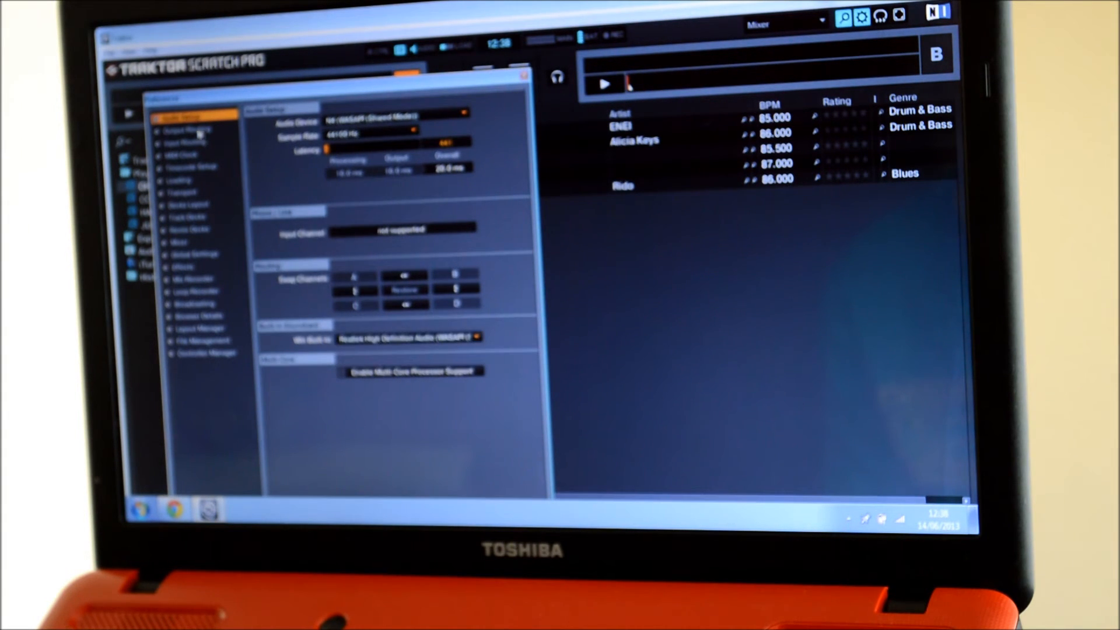
Step: Show Output Routing, with internal mixing and master on Speakers Out 0/1
click(188, 130)
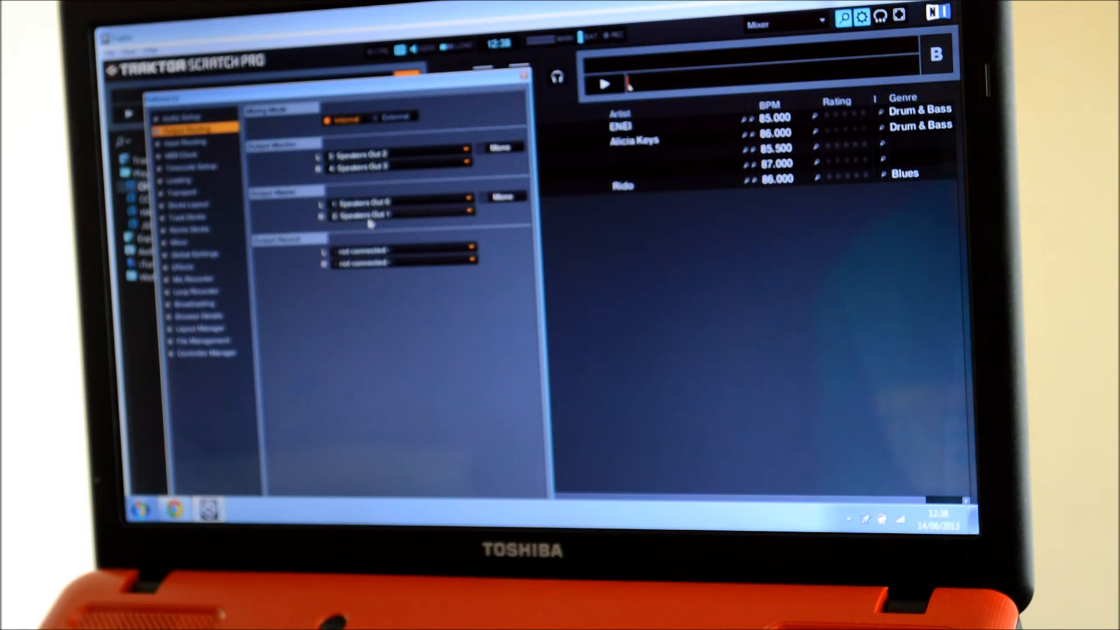
mouse_move(331, 227)
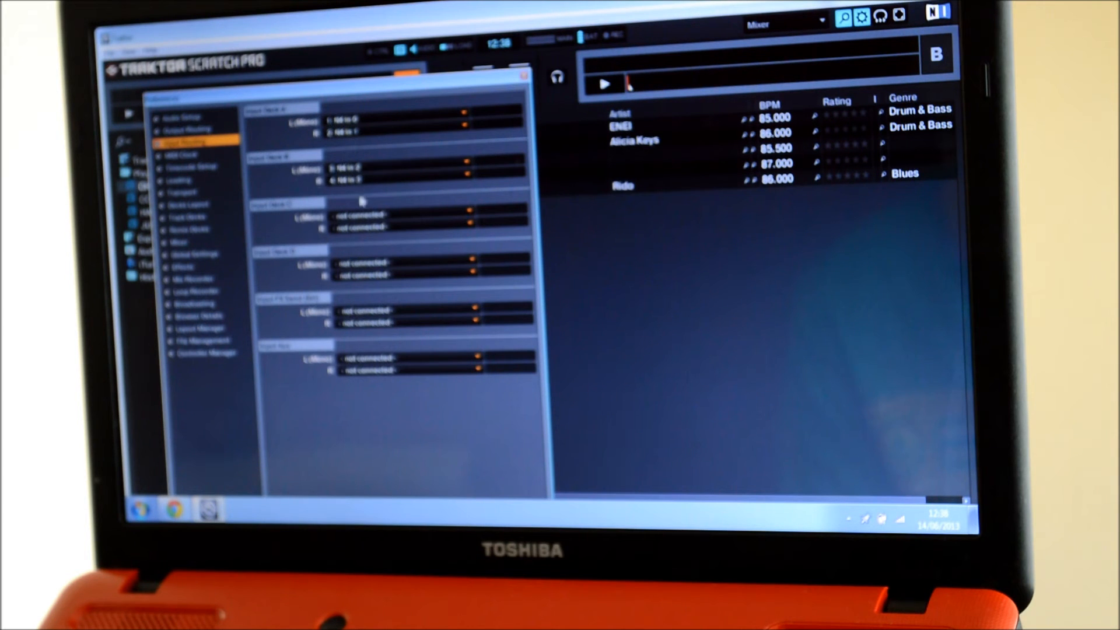
Step: Review the Timecode Setup preferences, then switch to the Transport preferences
click(187, 167)
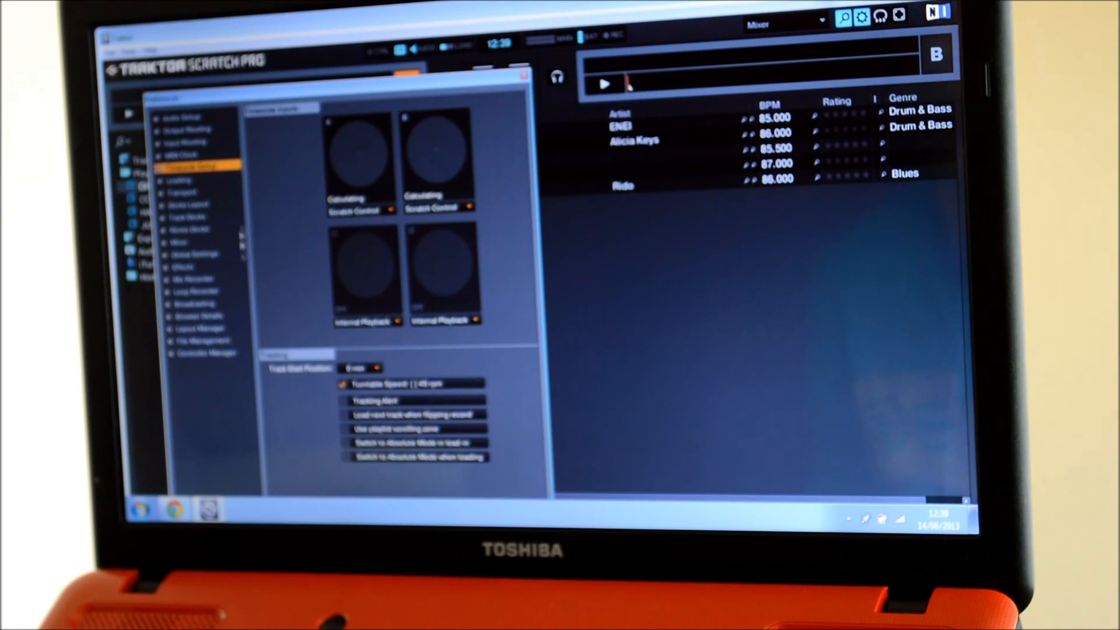
click(184, 197)
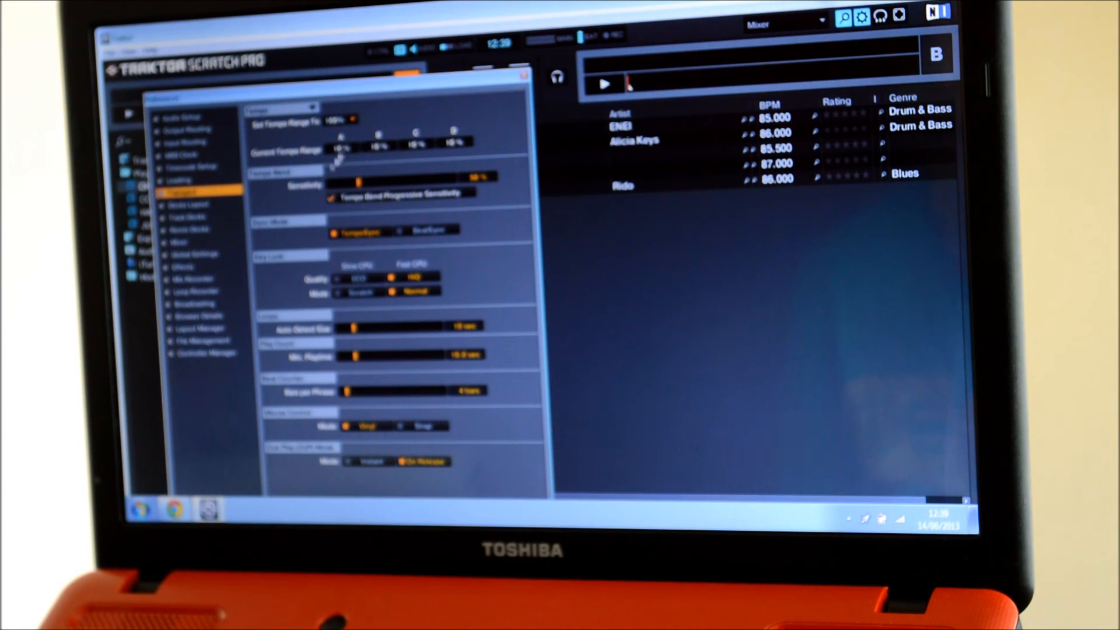
Step: Start importing a mapping from Controller Manager and browse toward the downloaded N4 TSI file
click(204, 353)
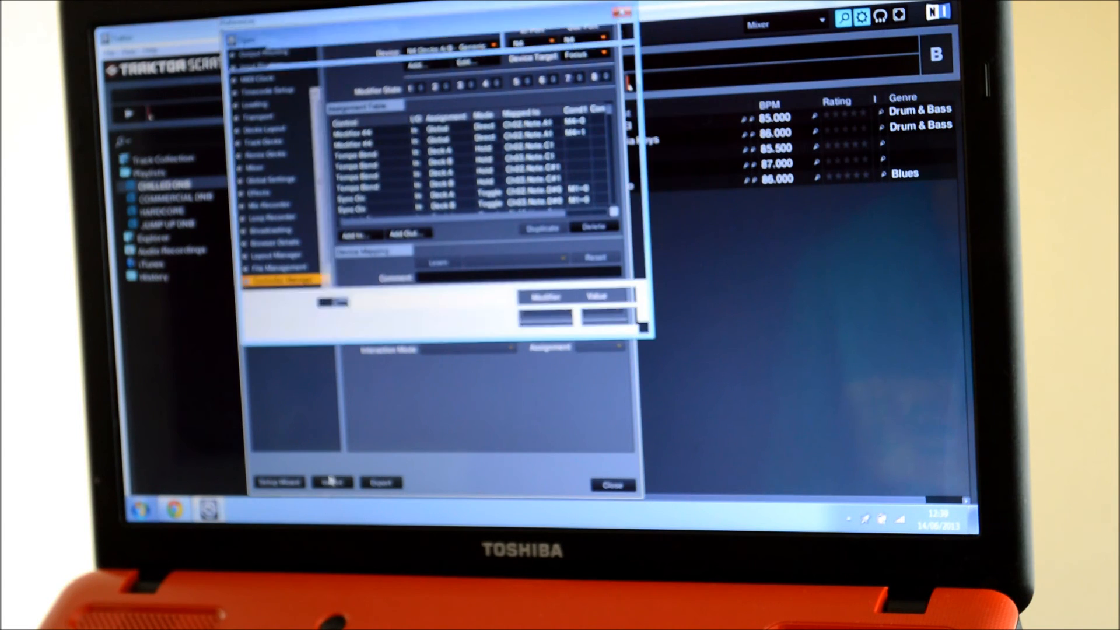
click(331, 482)
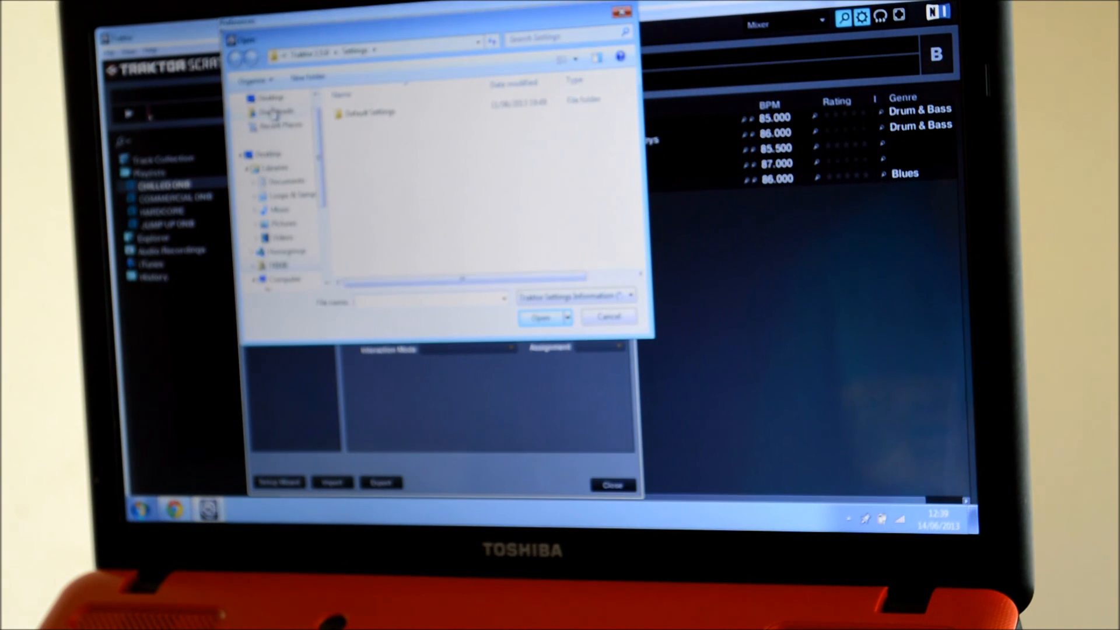
click(270, 96)
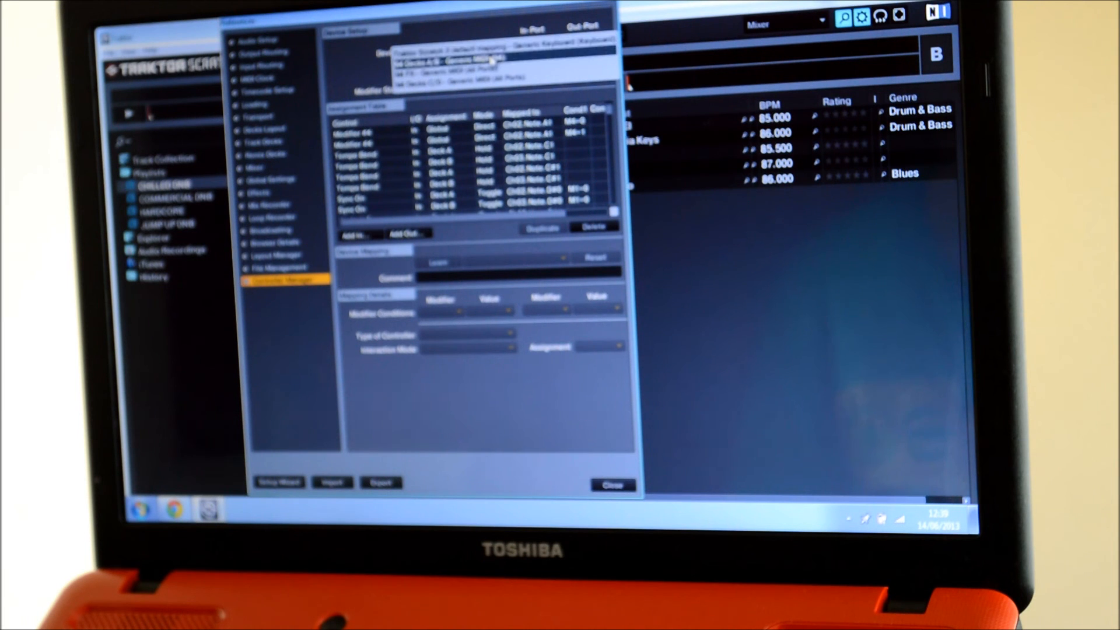
Step: Select the N4 Decks A/B mapping with N4 as in-port and out-port, then return to Audio Setup
click(490, 62)
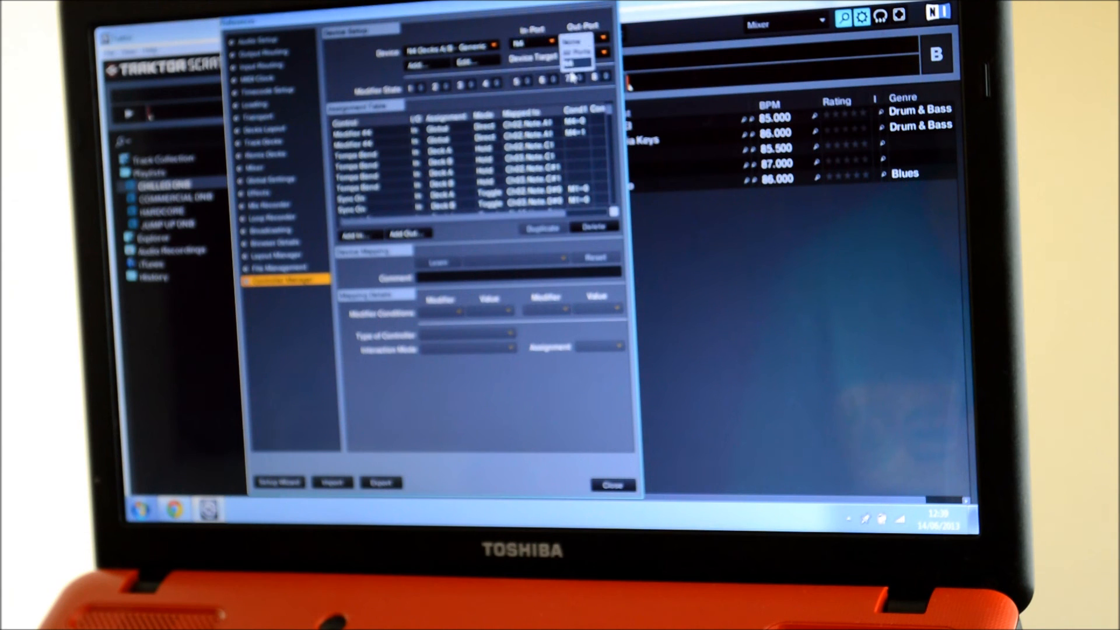
click(578, 59)
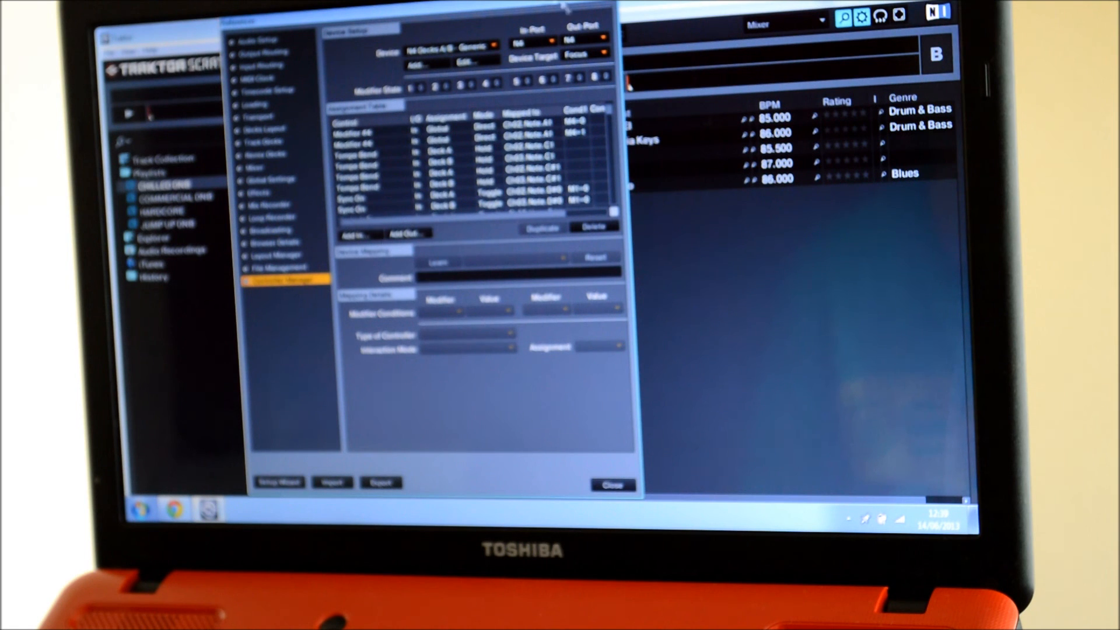
click(254, 37)
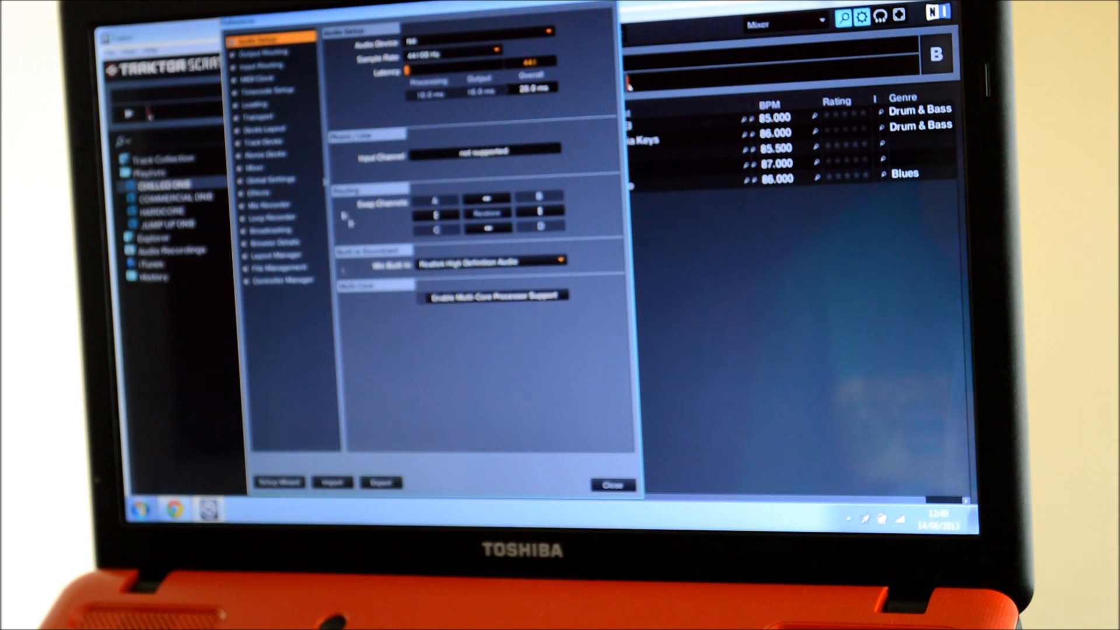
click(266, 51)
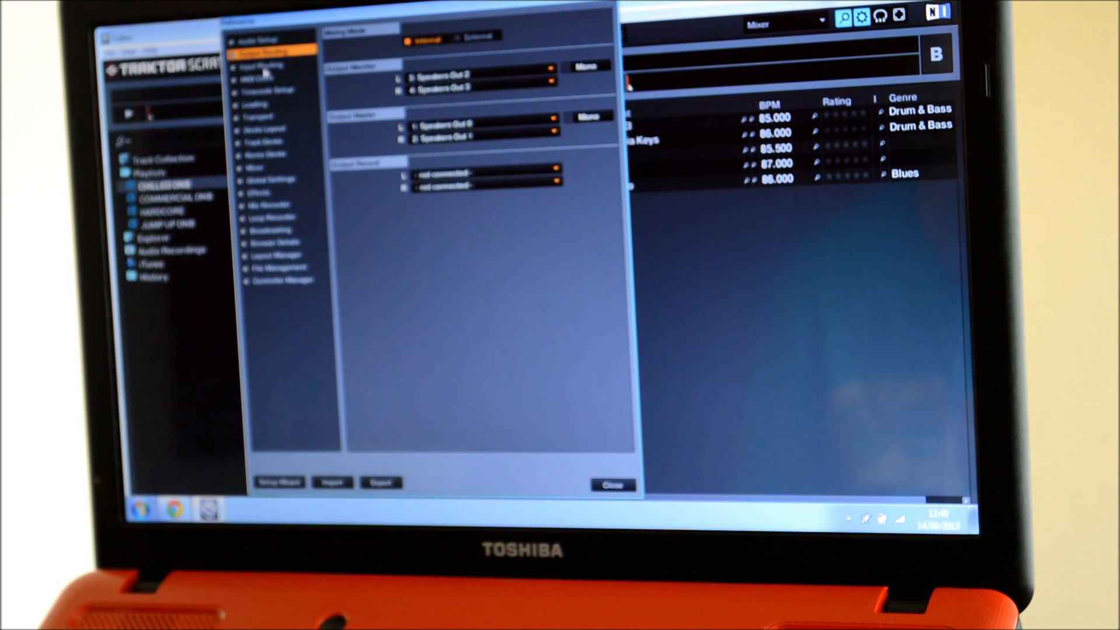
click(261, 64)
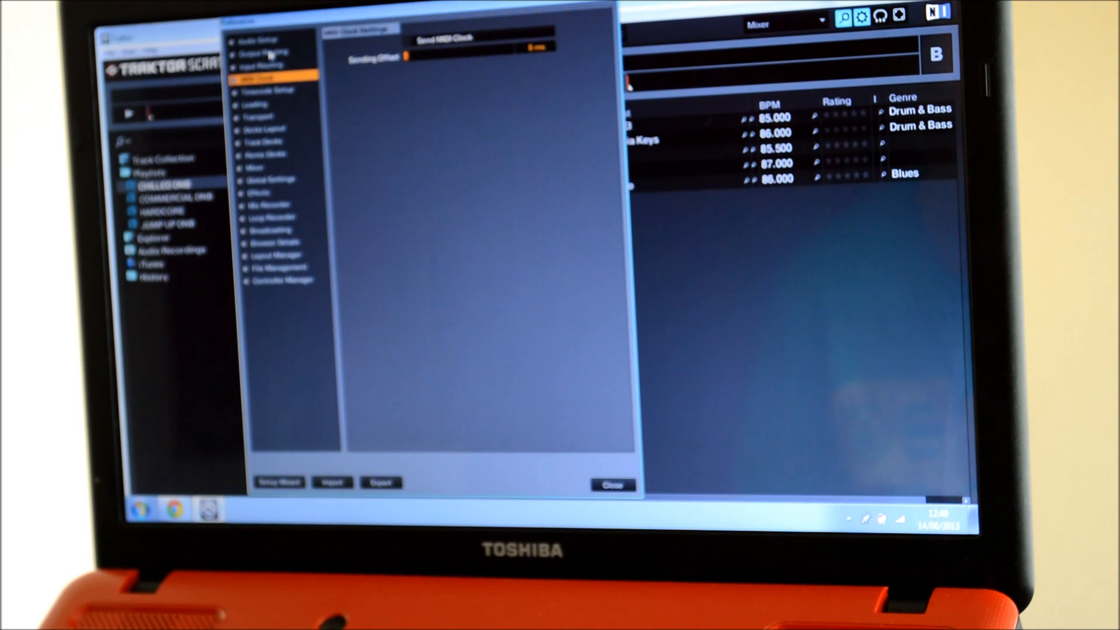
click(257, 39)
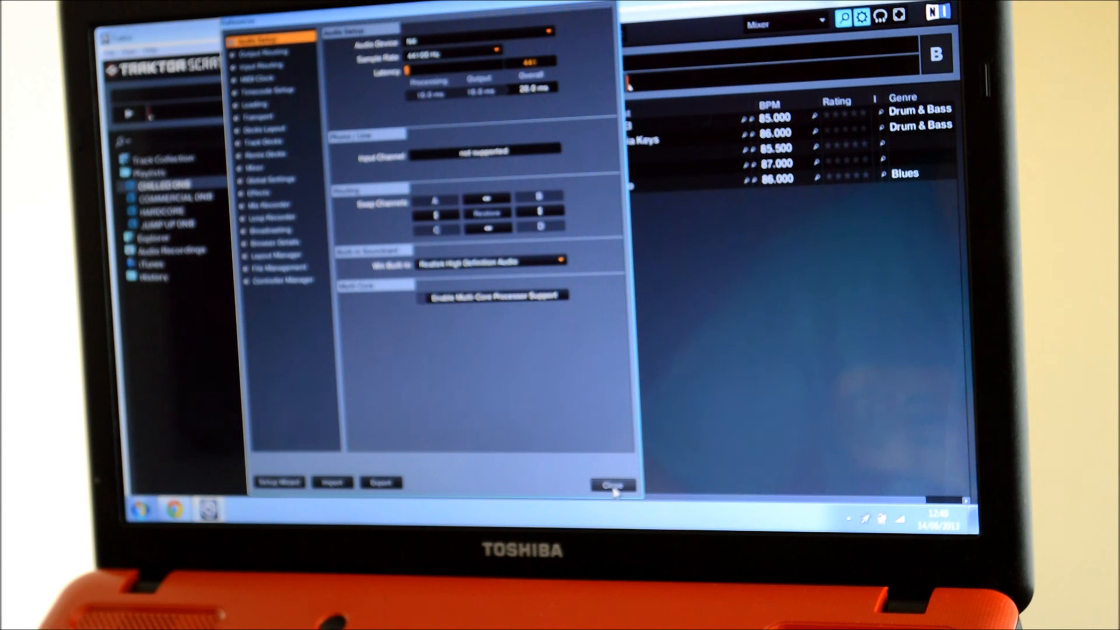
mouse_move(354, 210)
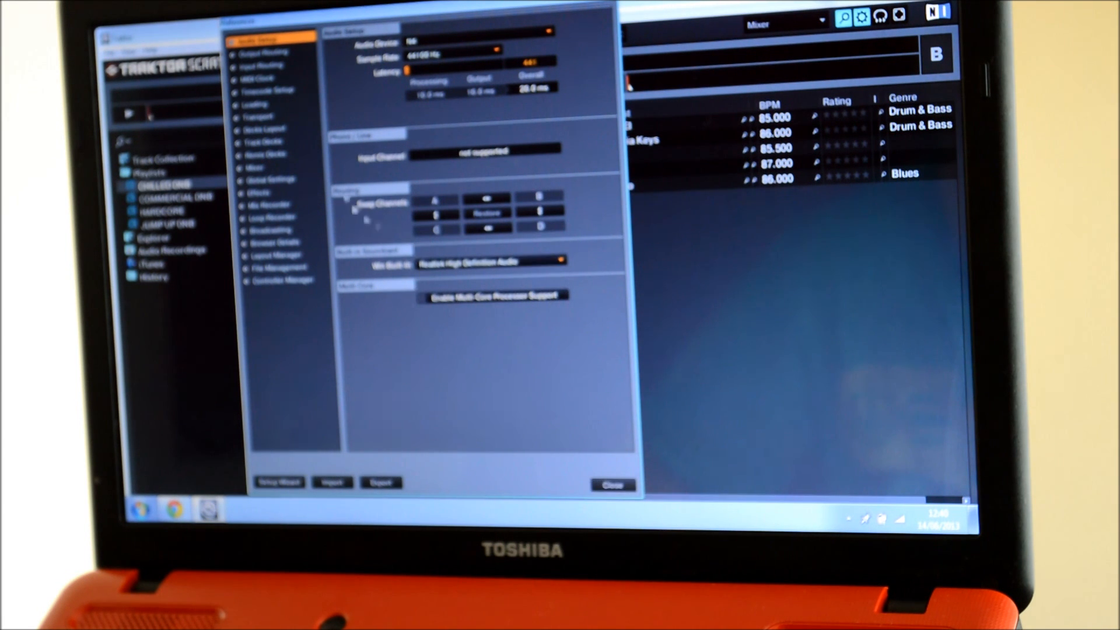
mouse_move(375, 435)
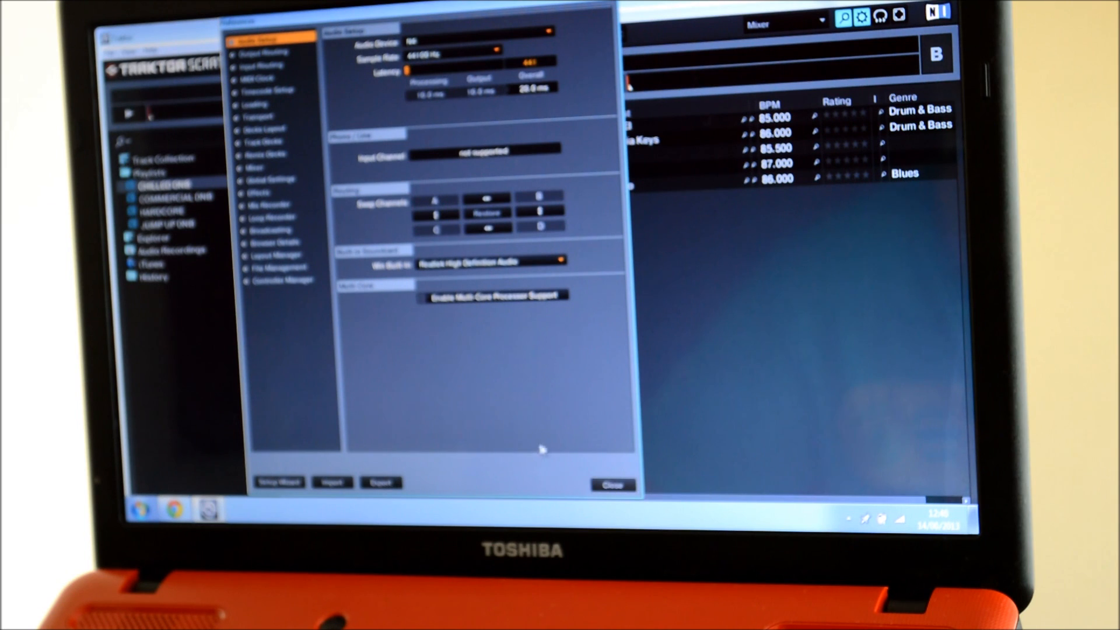
mouse_move(586, 401)
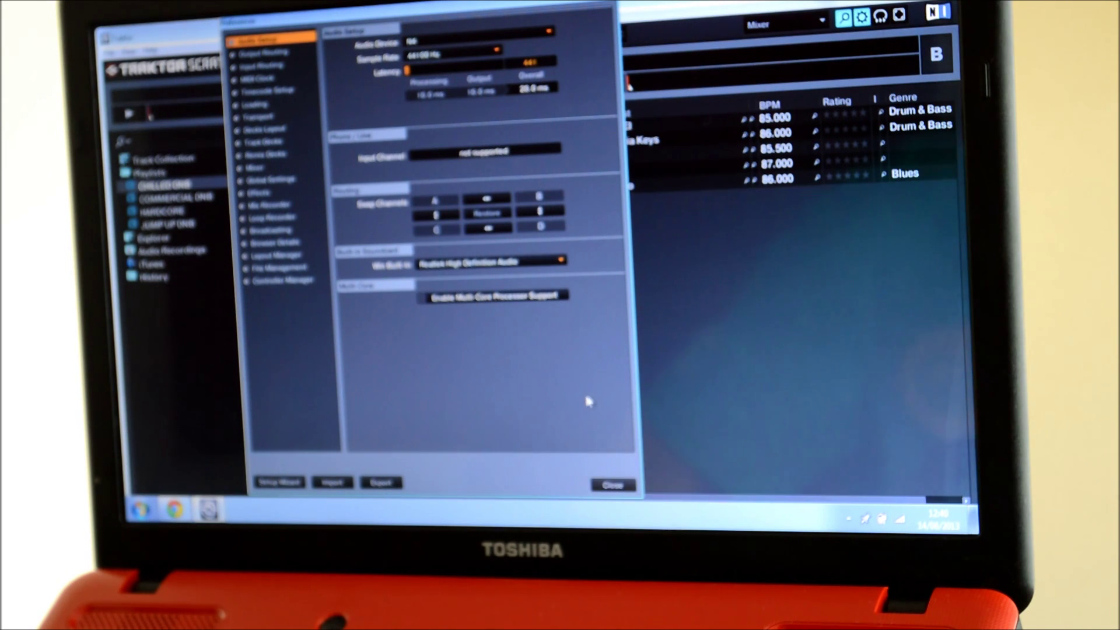